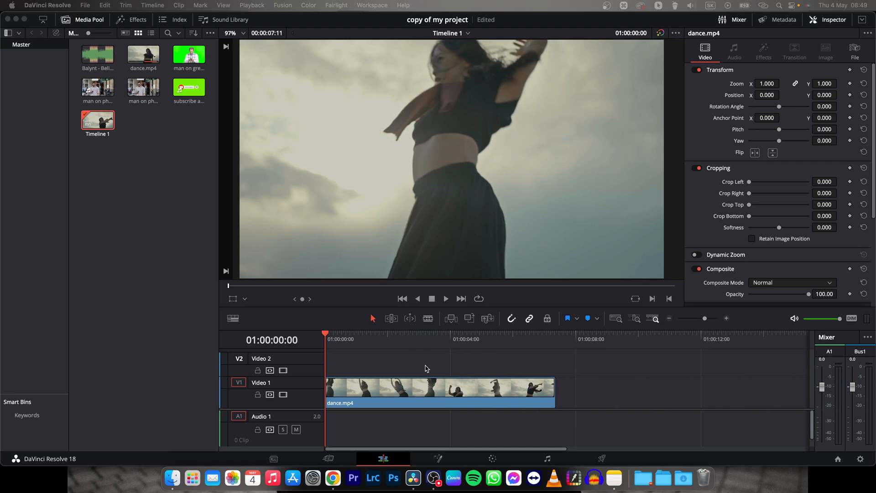
# Play the dance.mp4 clip from Timeline 1 and stop around 01:00:02:15
pyautogui.click(446, 389)
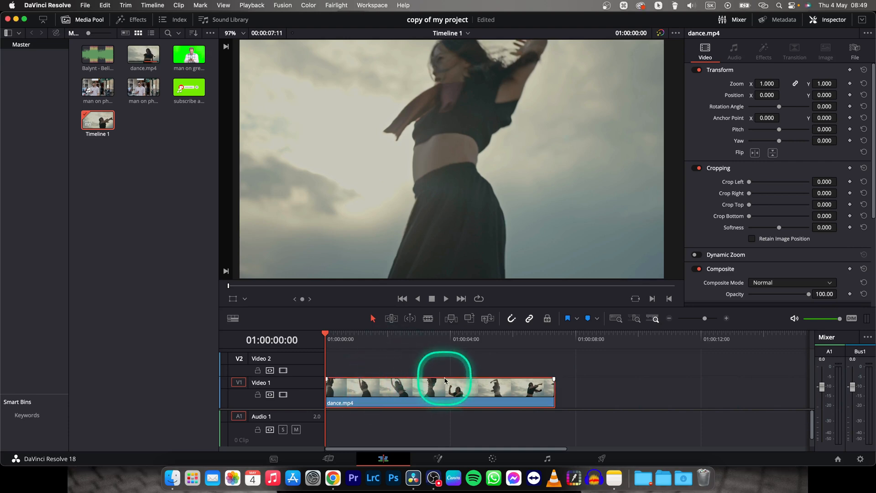
pyautogui.moveTo(405, 374)
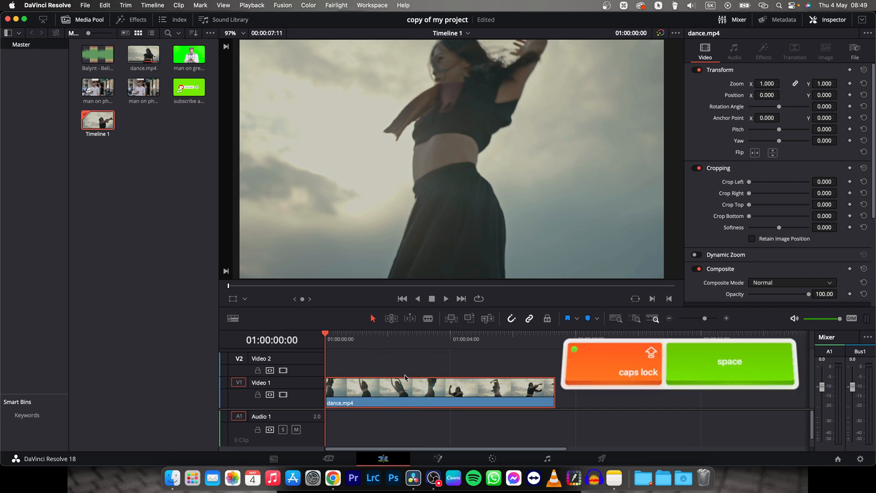
pyautogui.press('space')
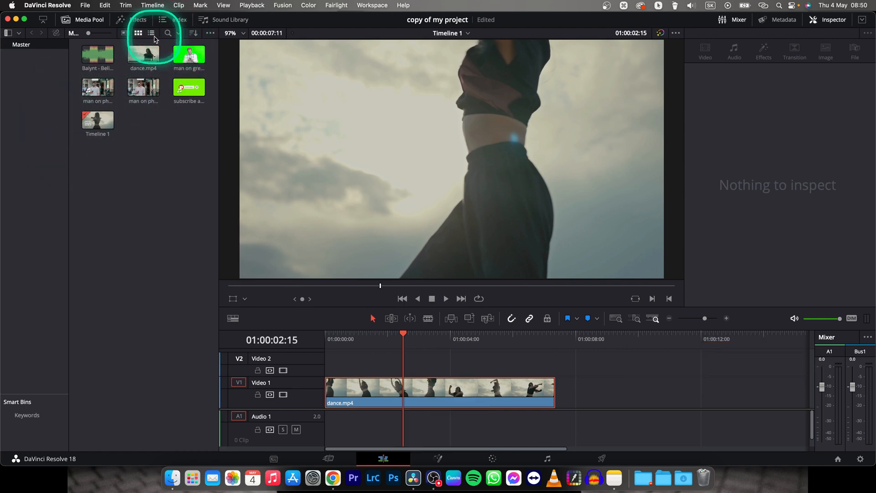
# Switch the media pool to list view and bring up Timeline 1's context menu
pyautogui.click(151, 33)
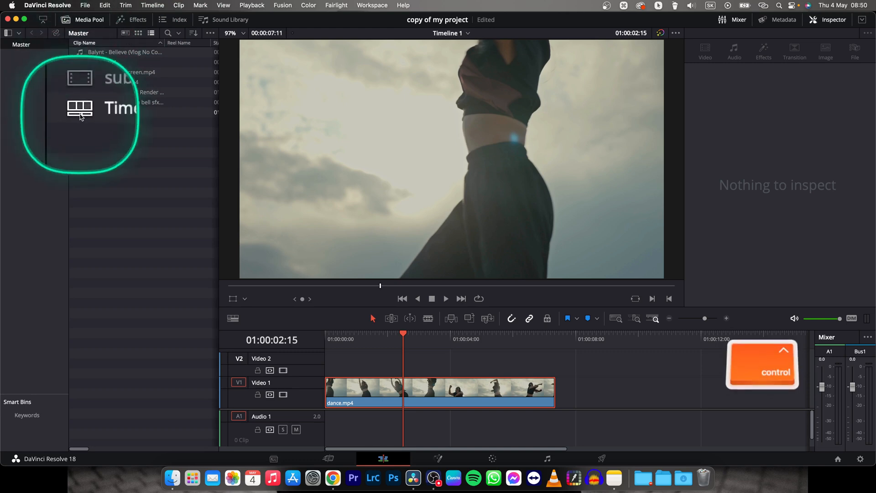
pyautogui.rightClick(80, 114)
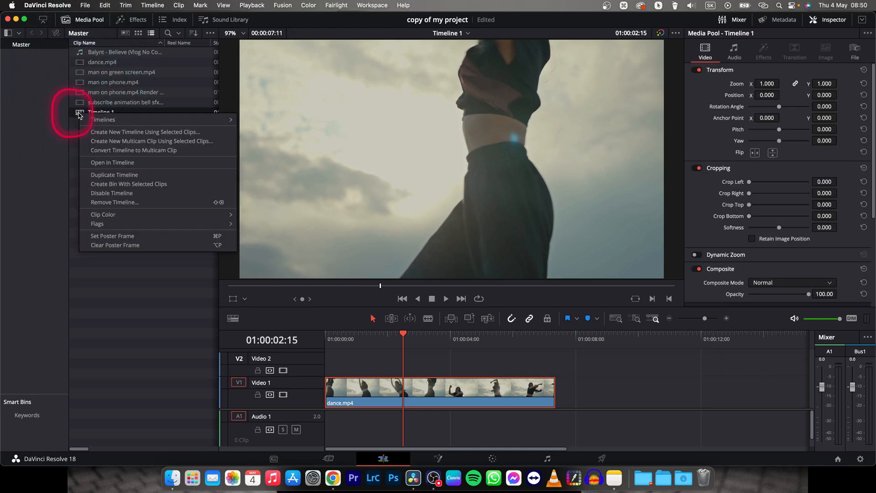
pyautogui.moveTo(104, 119)
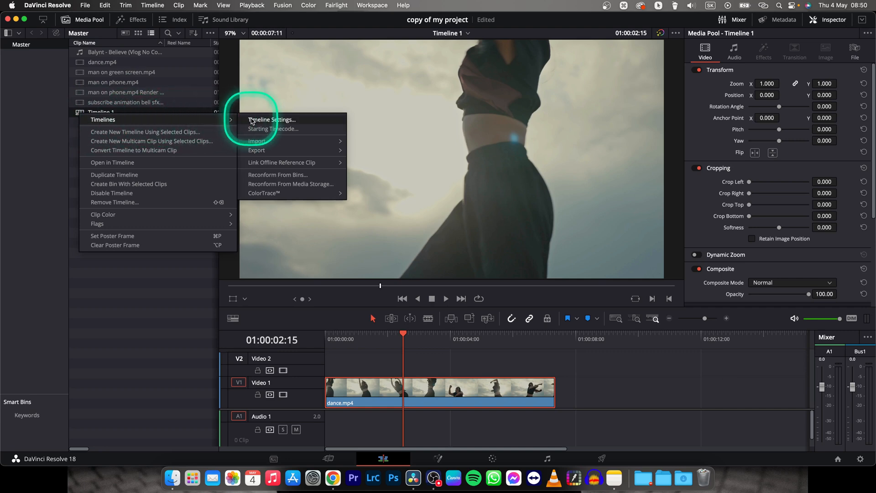
# In Timeline 1's settings, untick Use Project Settings and list the Timeline Resolution choices
pyautogui.click(272, 120)
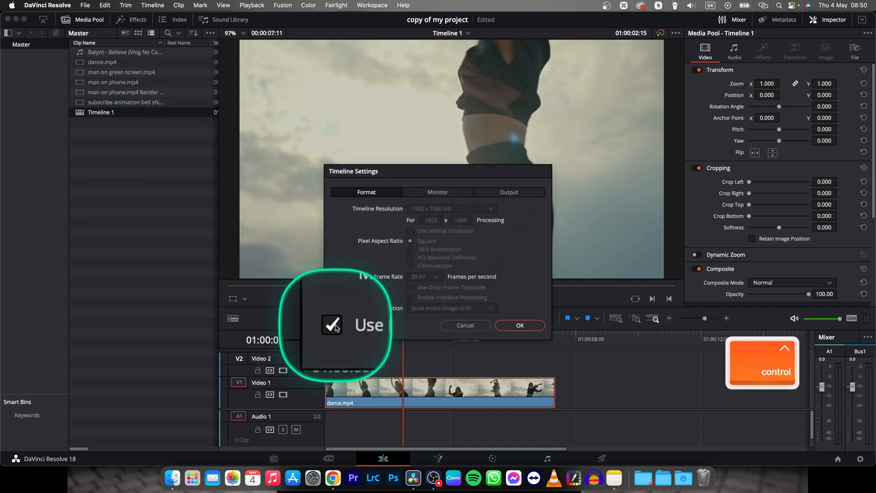
pyautogui.click(334, 325)
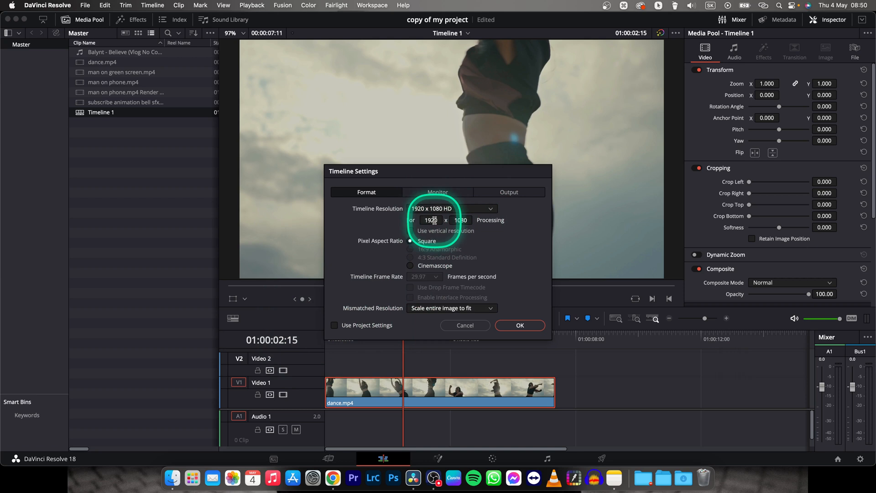
pyautogui.click(490, 209)
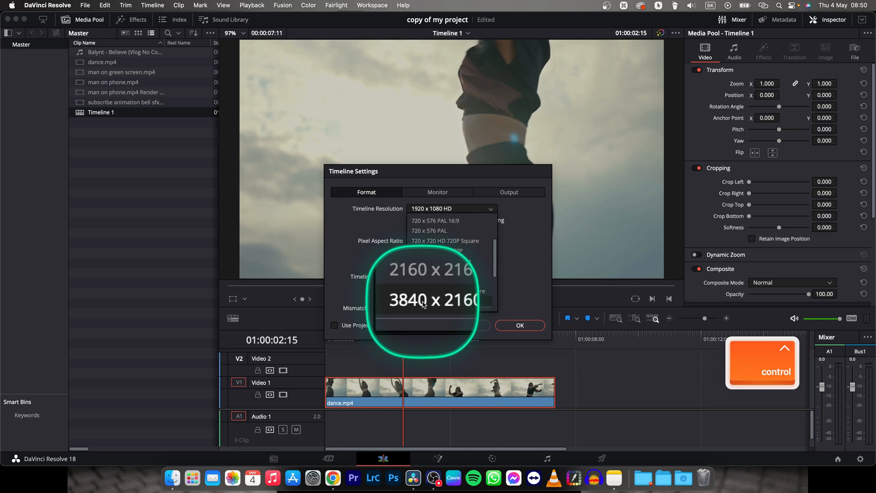
# Set 3840 x 2160 Ultra HD with Mismatched Resolution 'Scale entire image to fit' and confirm
pyautogui.click(423, 300)
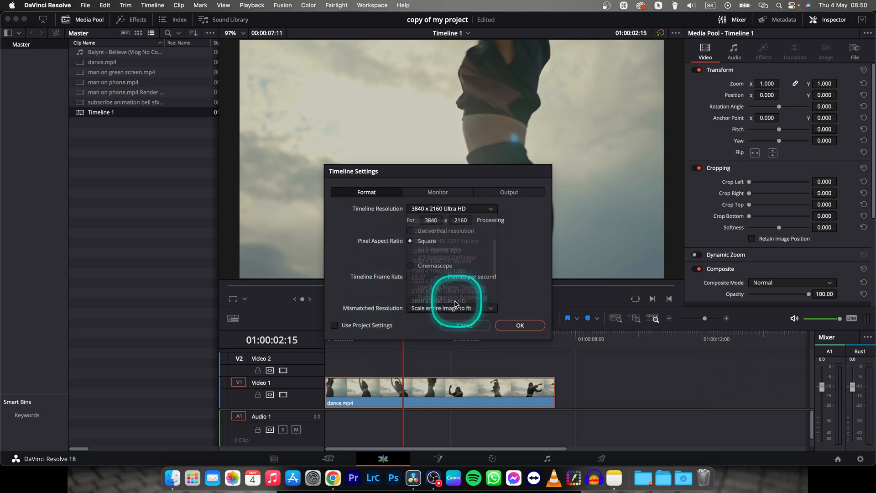
pyautogui.click(451, 209)
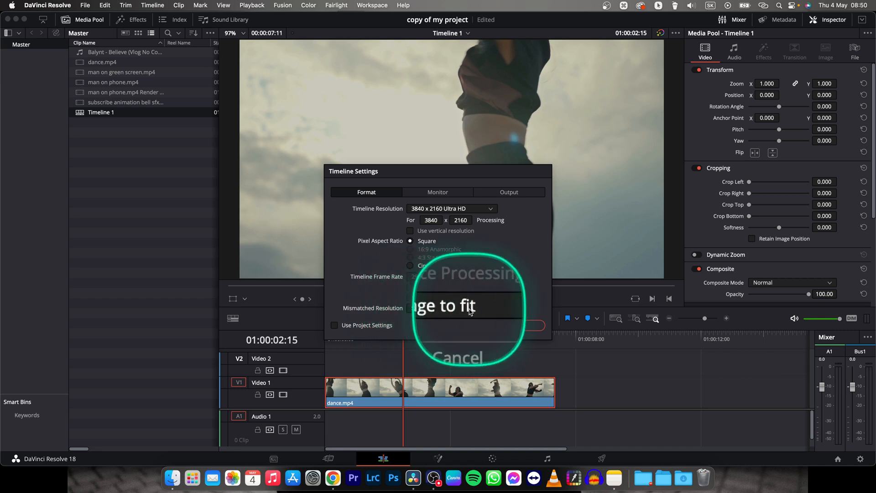
pyautogui.click(451, 308)
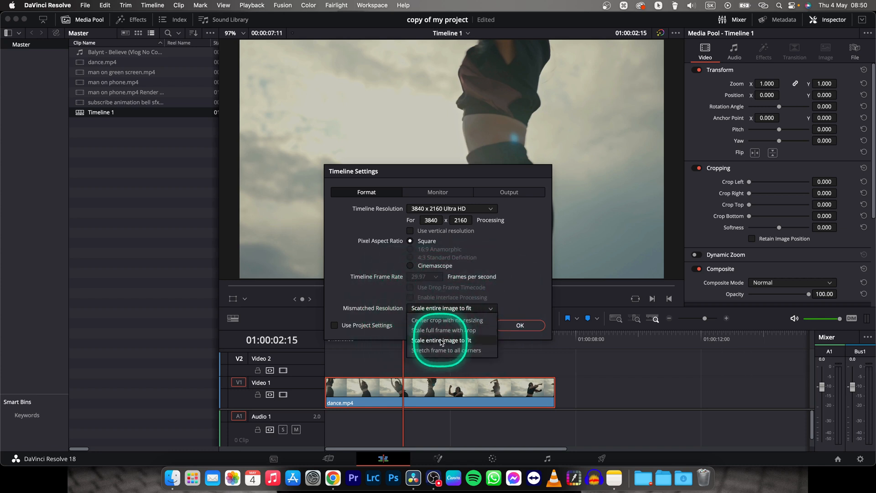
pyautogui.moveTo(482, 331)
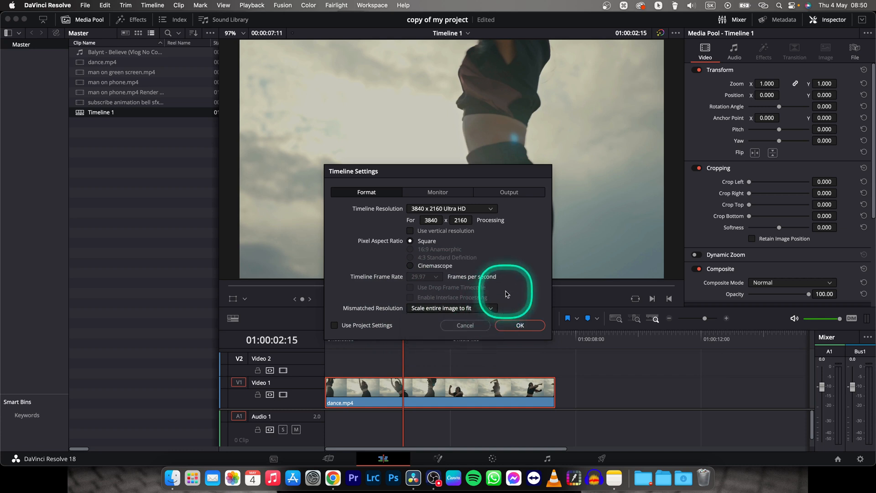
pyautogui.moveTo(441, 308)
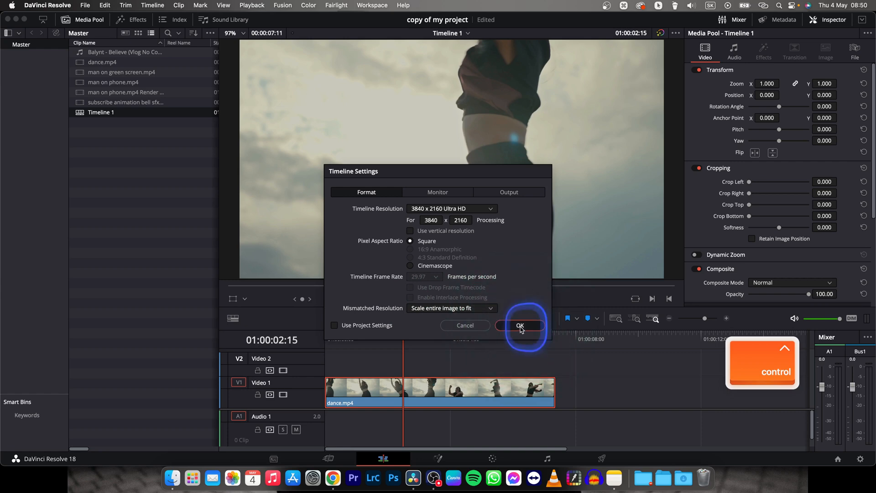
pyautogui.click(520, 325)
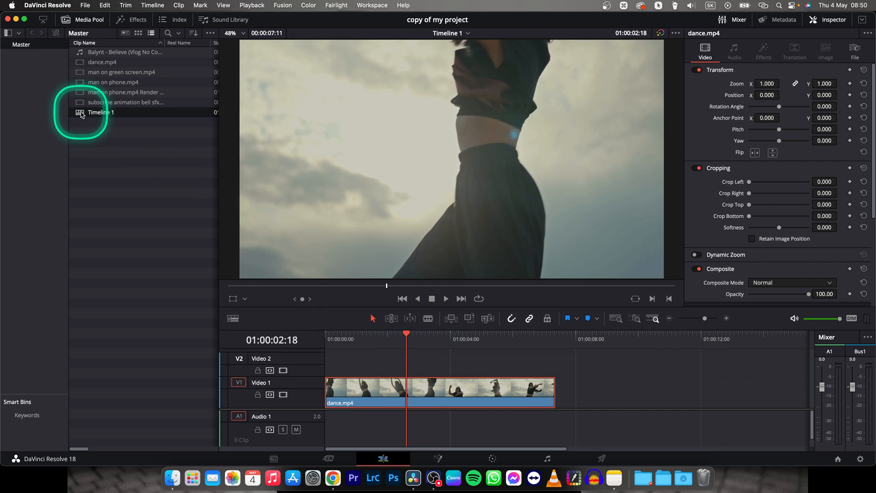
# Reopen Timeline 1's settings to verify 3840 x 2160 and scale-to-fit, then cancel unchanged
pyautogui.rightClick(100, 112)
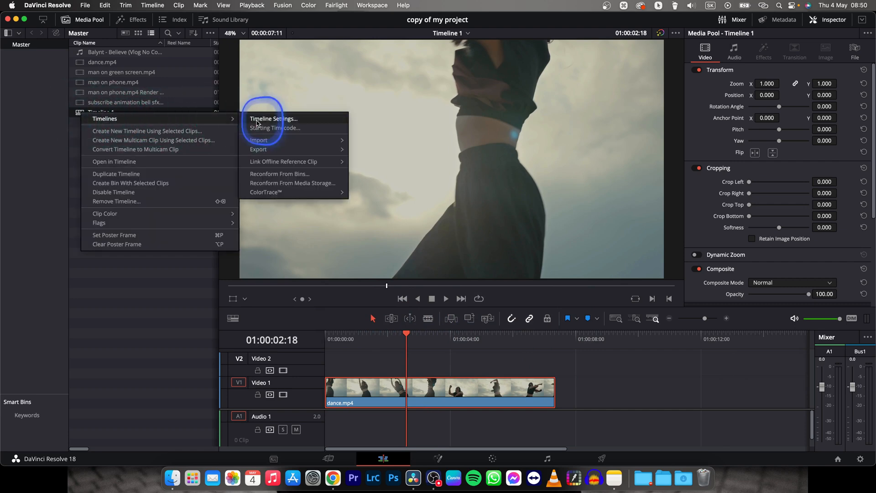
pyautogui.click(272, 118)
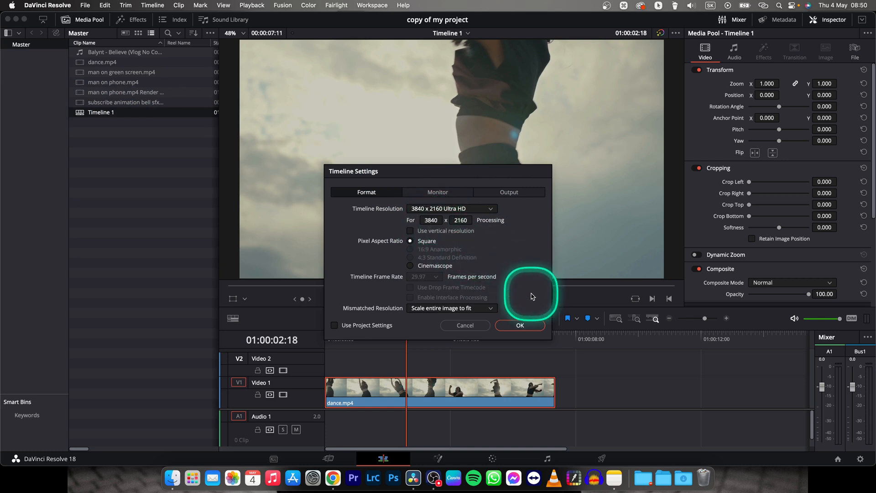
pyautogui.moveTo(476, 326)
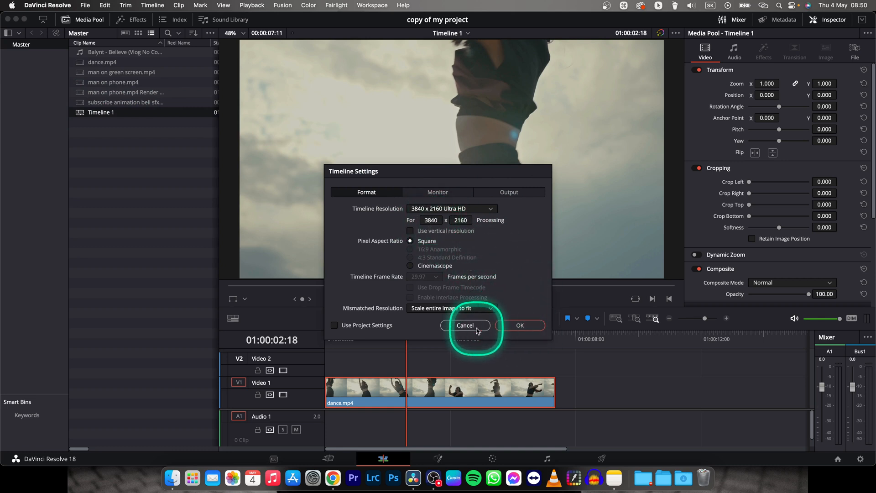
pyautogui.click(465, 325)
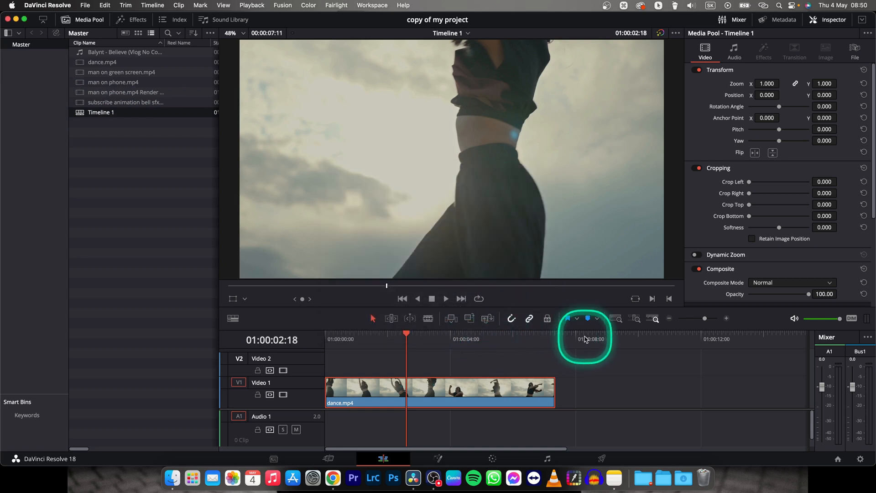